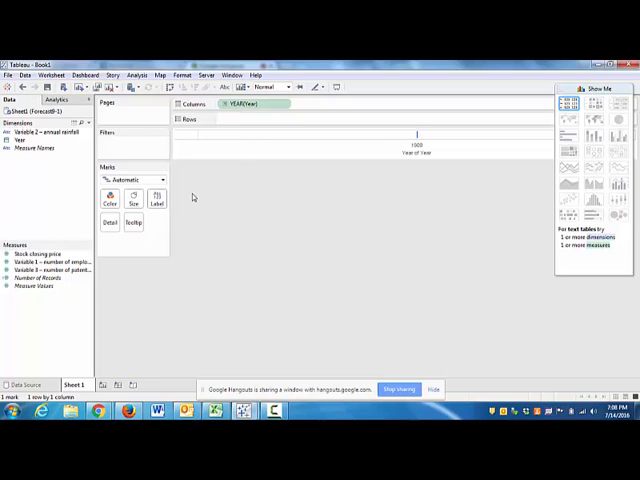
Step: Plot the vehicles recalled measure against Year on Rows, then move to the Analytics pane
{"action": "left_click", "coordinate": [40, 254]}
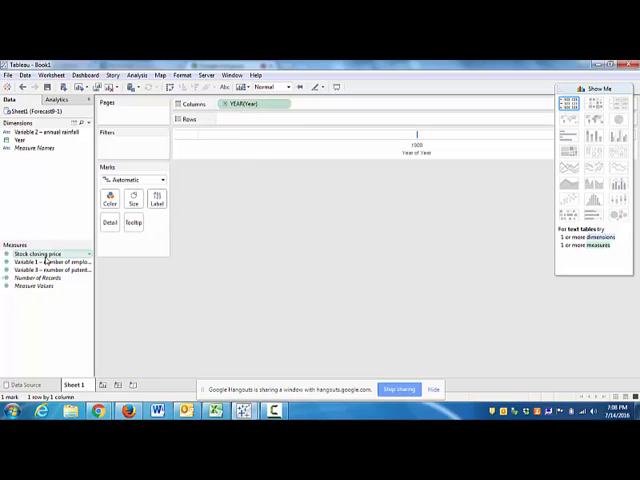
{"action": "left_click_drag", "start_coordinate": [44, 254], "coordinate": [256, 120]}
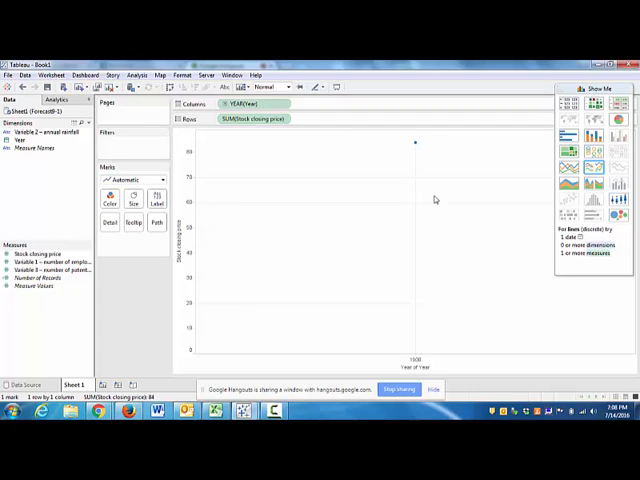
{"action": "left_click", "coordinate": [250, 104]}
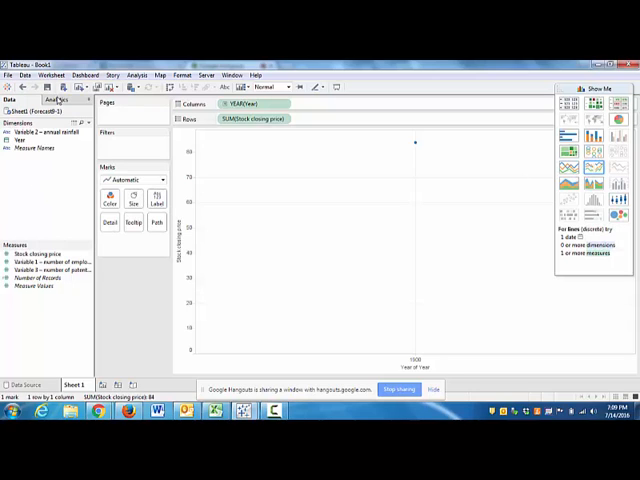
{"action": "left_click", "coordinate": [56, 100]}
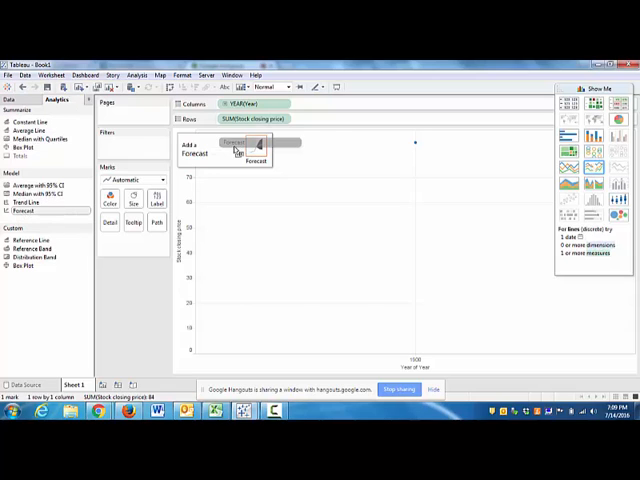
Step: Add a forecast to the recall chart and bring up the Tableau Forecasting training page in the browser
{"action": "left_click", "coordinate": [256, 152]}
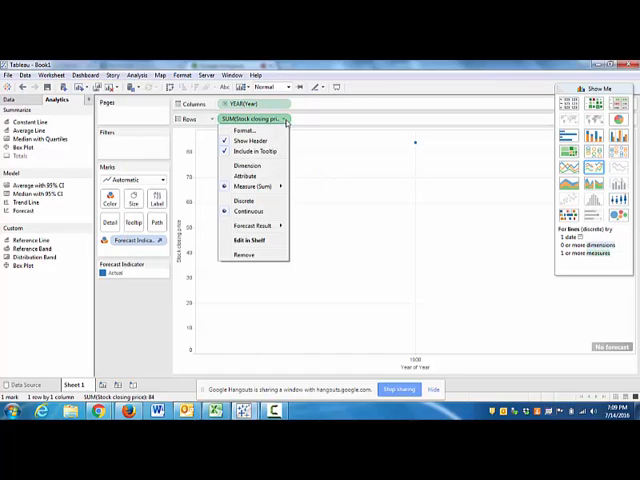
{"action": "mouse_move", "coordinate": [252, 224]}
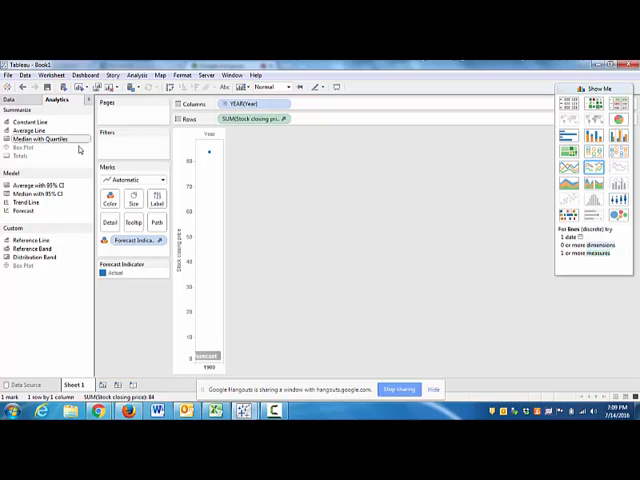
{"action": "left_click", "coordinate": [8, 74]}
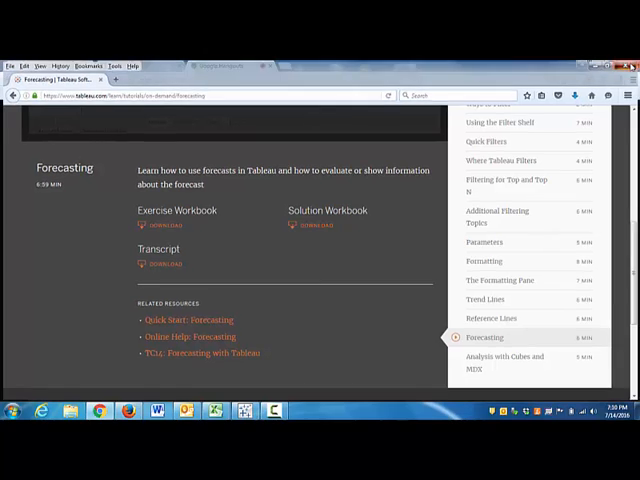
Step: Share the Tableau Desktop window with the Hangouts session
{"action": "left_click", "coordinate": [218, 64]}
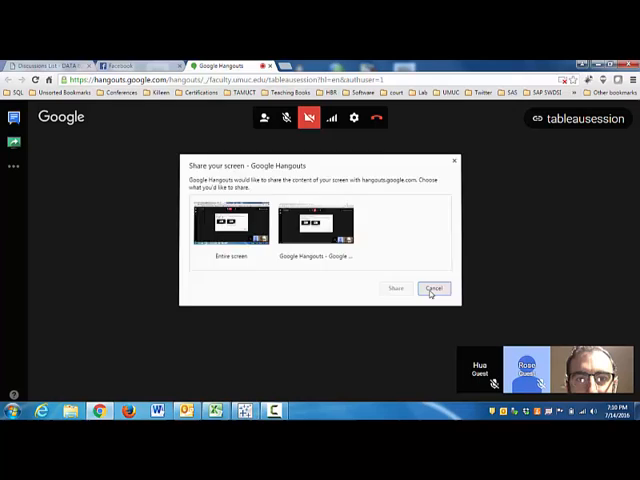
{"action": "left_click", "coordinate": [432, 288]}
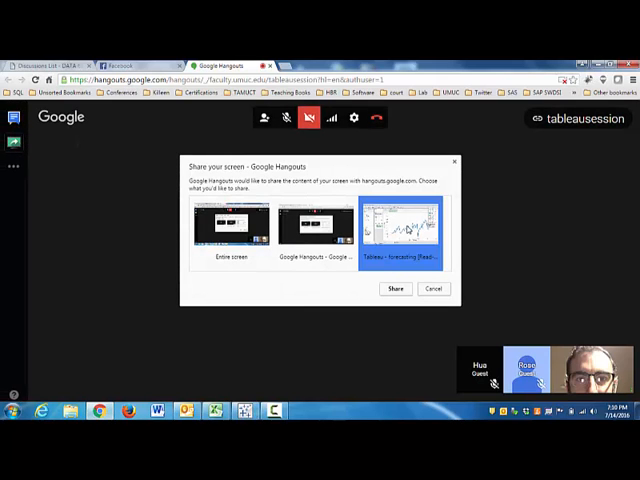
{"action": "left_click", "coordinate": [394, 288]}
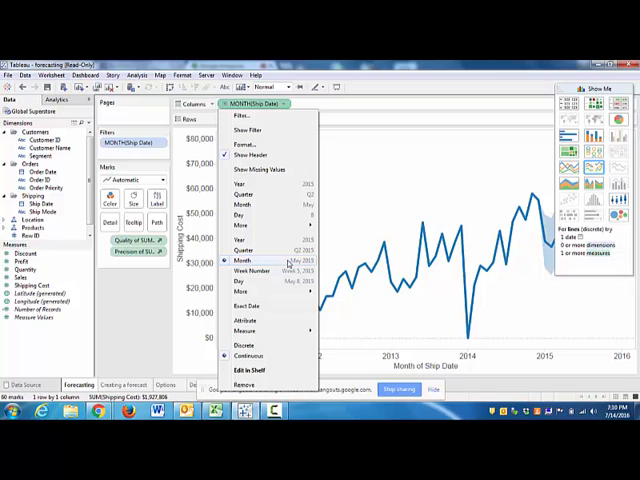
Step: Set the Ship Date pill to continuous Month so the forecast band extends into 2016
{"action": "left_click", "coordinate": [242, 260]}
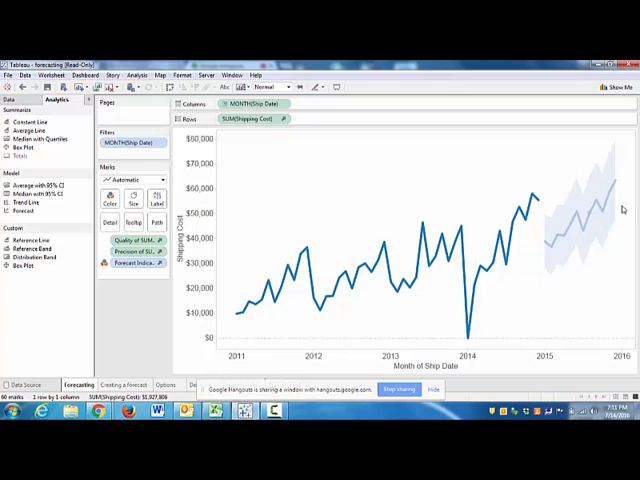
{"action": "mouse_move", "coordinate": [588, 218]}
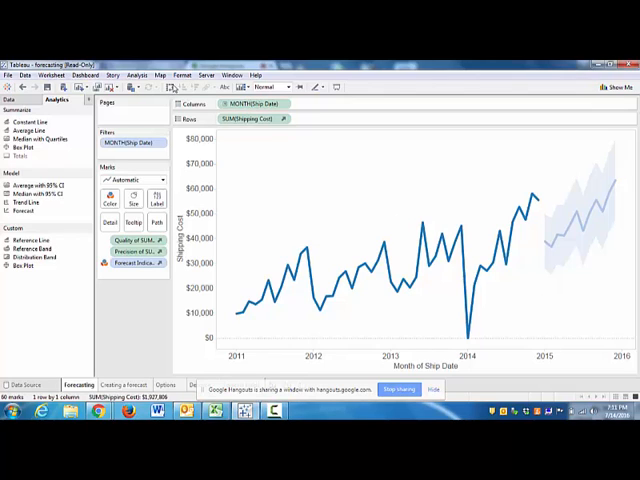
{"action": "left_click", "coordinate": [138, 74]}
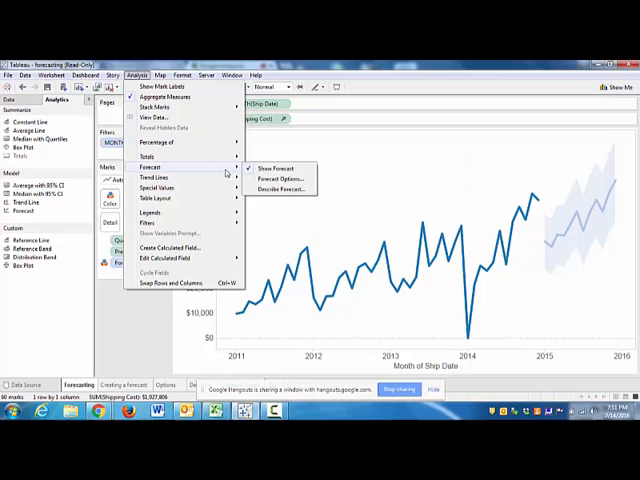
{"action": "left_click", "coordinate": [280, 178]}
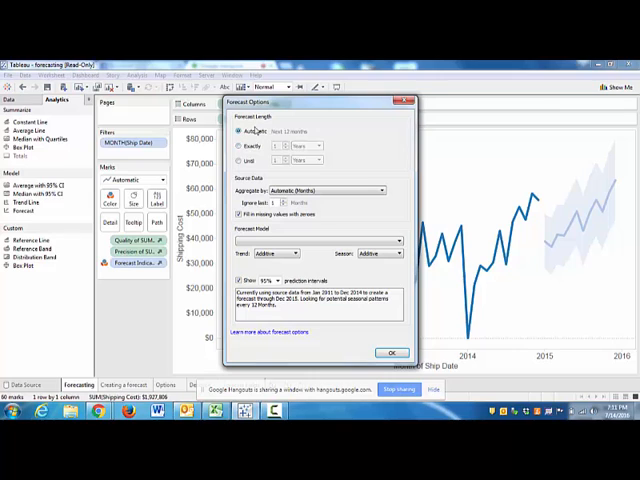
{"action": "mouse_move", "coordinate": [342, 224]}
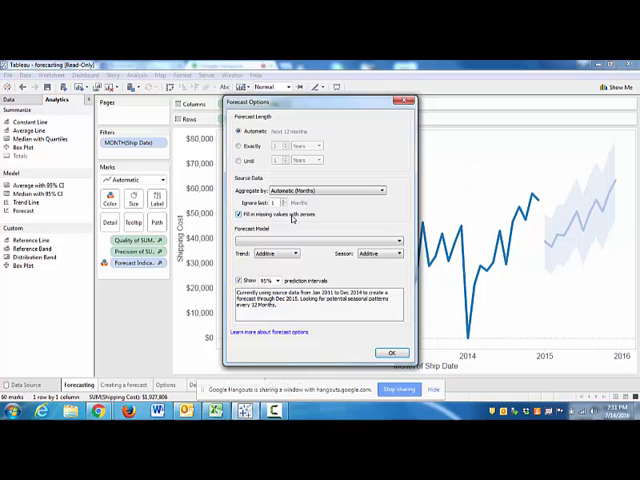
{"action": "mouse_move", "coordinate": [344, 284]}
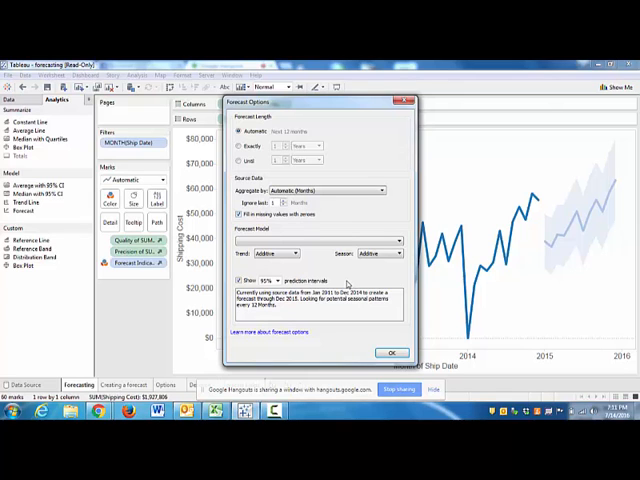
{"action": "left_click", "coordinate": [392, 352]}
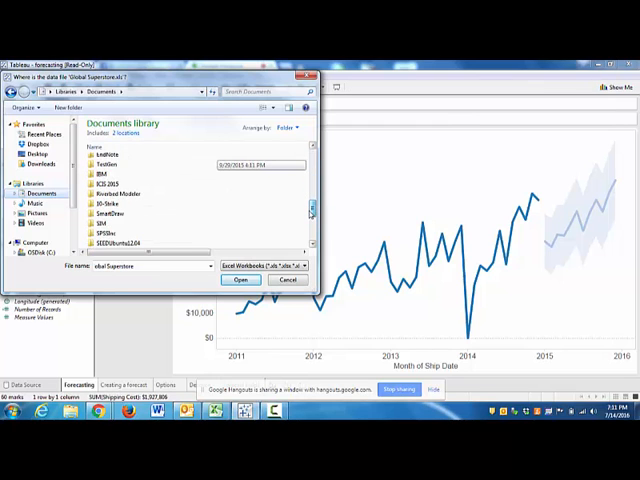
Step: Connect a new data source to the recall workbook from the Documents library
{"action": "left_click", "coordinate": [112, 184]}
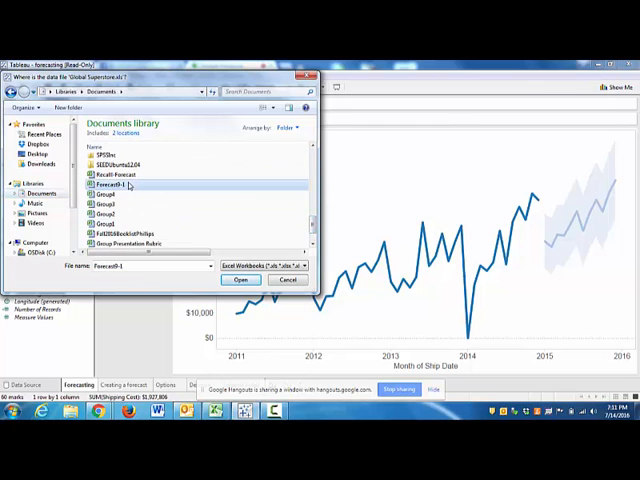
{"action": "left_click", "coordinate": [240, 280]}
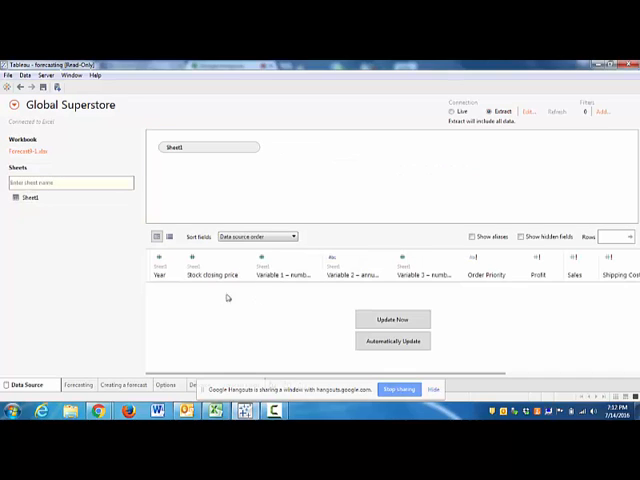
{"action": "left_click", "coordinate": [392, 320]}
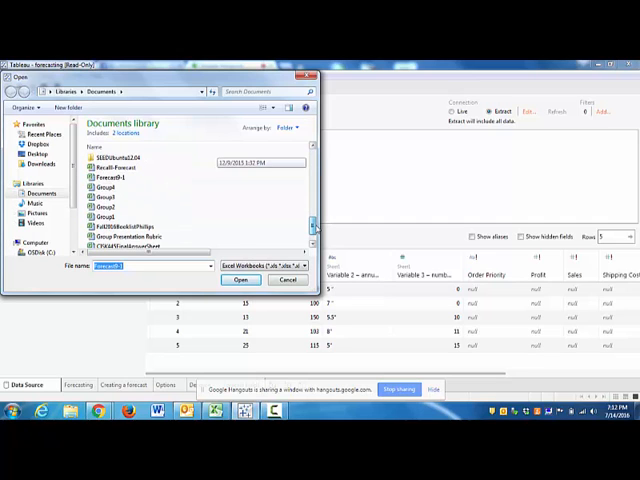
{"action": "left_click", "coordinate": [240, 280]}
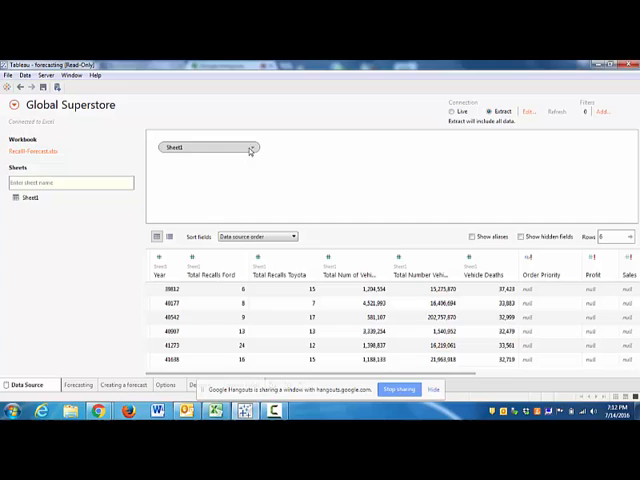
{"action": "left_click", "coordinate": [162, 292]}
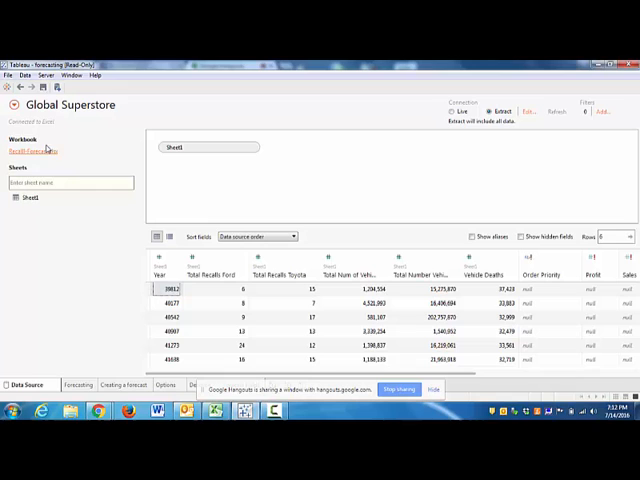
Step: Reopen the file chooser for another workbook and remove Sheet1 from the data source, leaving it empty
{"action": "left_click", "coordinate": [24, 76]}
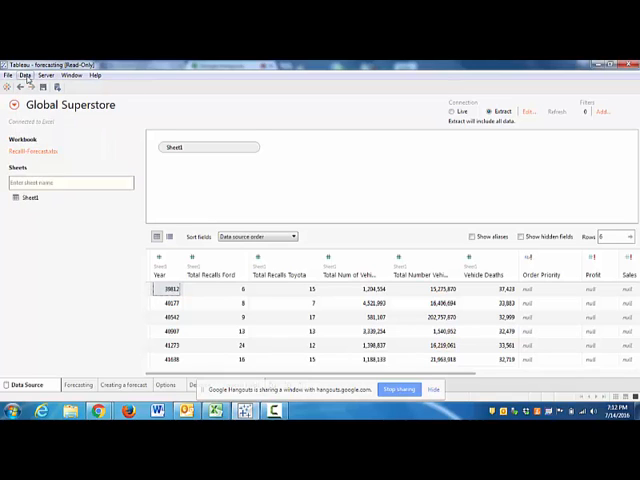
{"action": "left_click", "coordinate": [24, 76]}
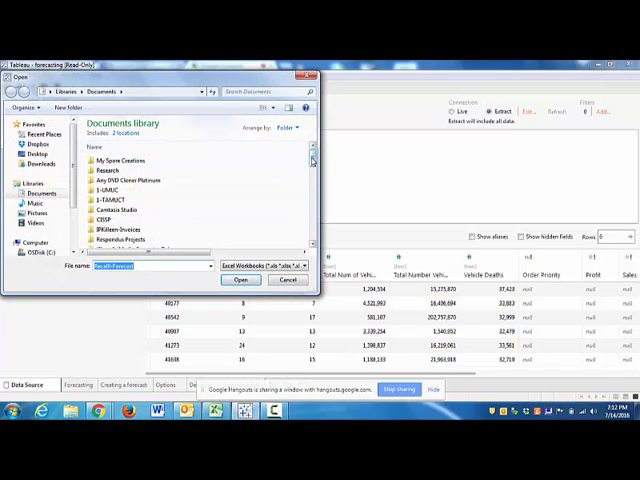
{"action": "scroll", "scroll_direction": "down", "scroll_amount": 3}
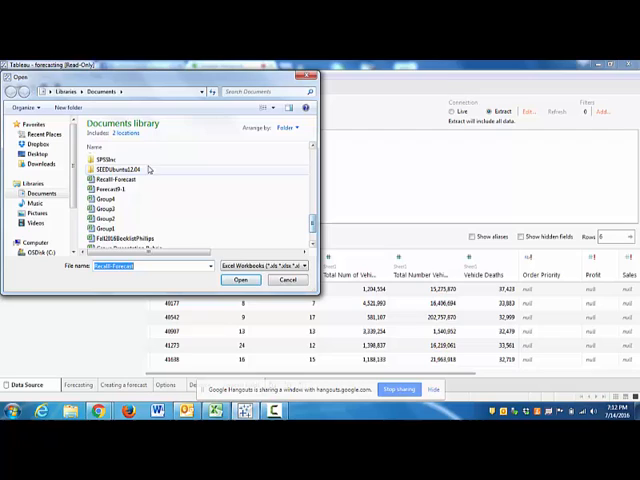
{"action": "left_click", "coordinate": [240, 280]}
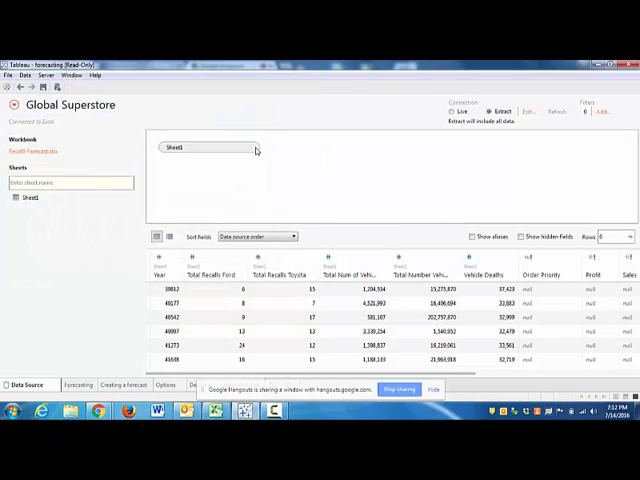
{"action": "left_click", "coordinate": [252, 148]}
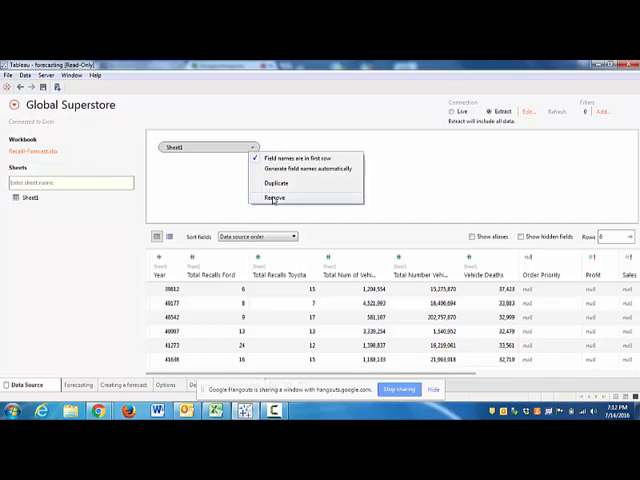
{"action": "left_click", "coordinate": [274, 196]}
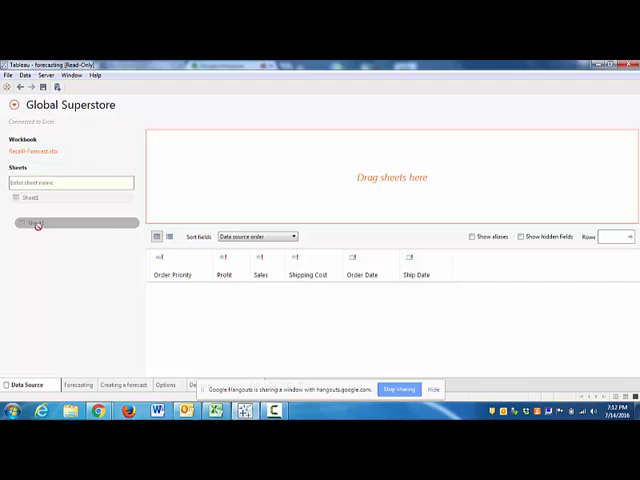
{"action": "left_click_drag", "start_coordinate": [36, 222], "coordinate": [232, 160]}
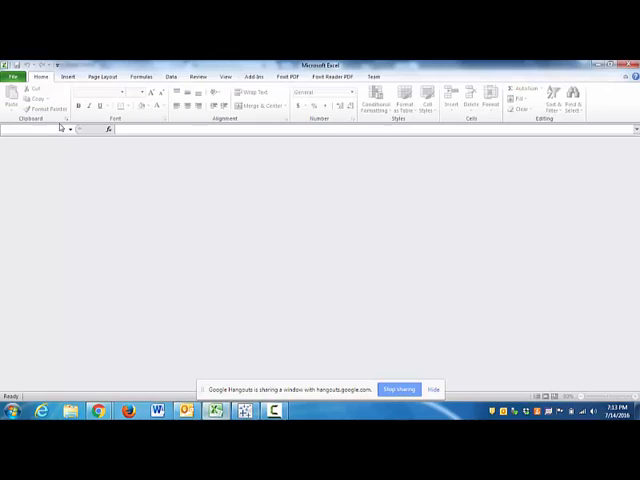
Step: In Excel's recall workbook, enter 12/30/2008 as the first Year date and select the Year dates
{"action": "left_click", "coordinate": [12, 76]}
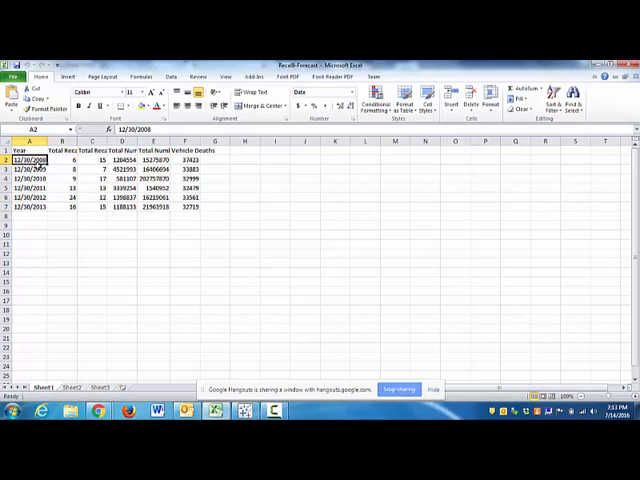
{"action": "type", "text": "2"}
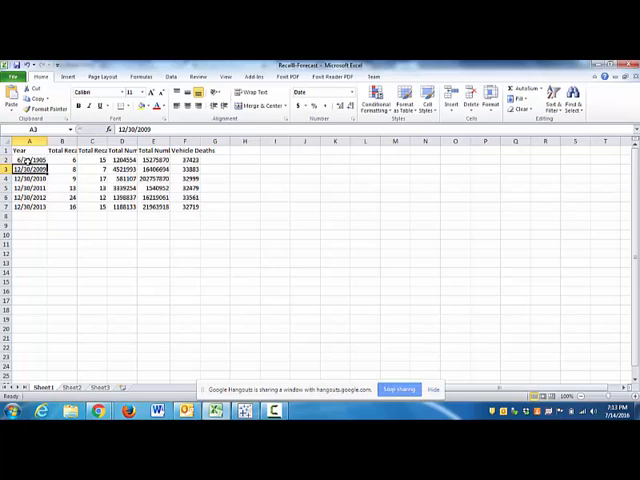
{"action": "left_click", "coordinate": [30, 160]}
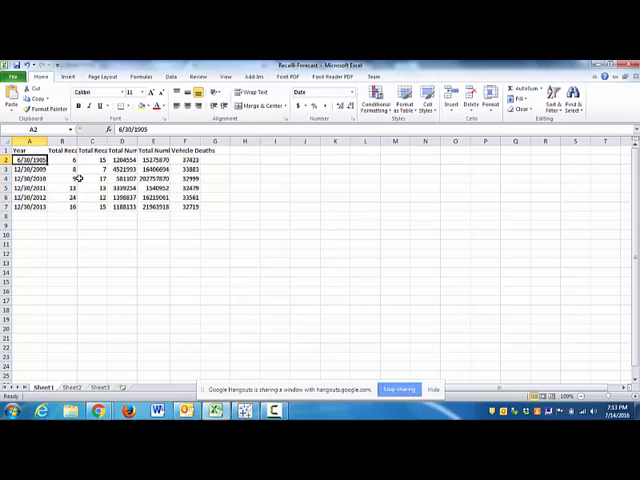
{"action": "type", "text": "12/30/2008"}
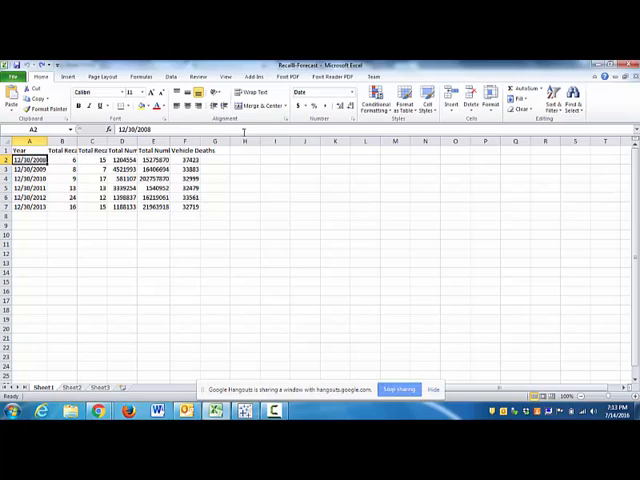
{"action": "left_click_drag", "start_coordinate": [30, 160], "coordinate": [30, 208]}
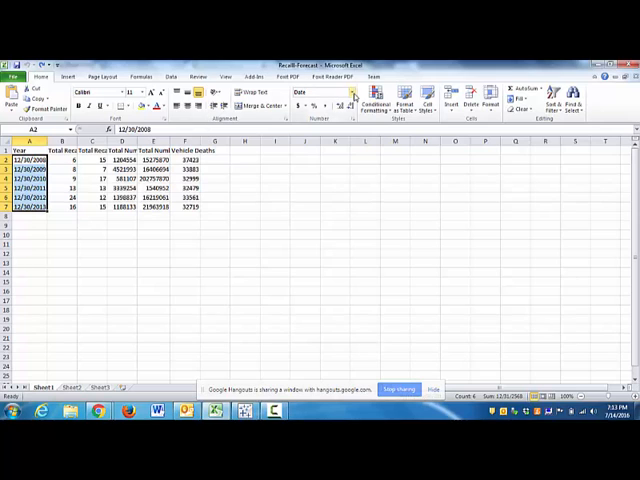
{"action": "left_click", "coordinate": [352, 92]}
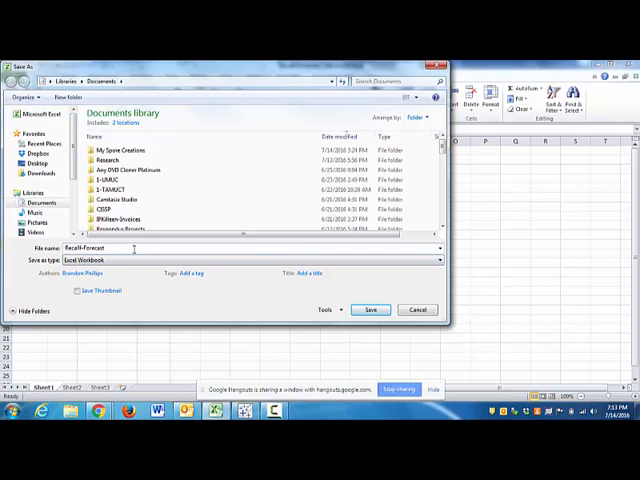
Step: Save the workbook as a copy with '-fx' appended to the Recall Forecast name and return to the sheet
{"action": "type", "text": "-fx"}
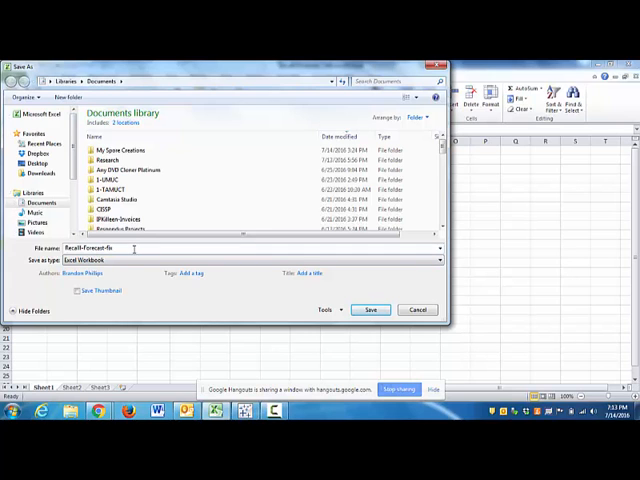
{"action": "left_click", "coordinate": [372, 308]}
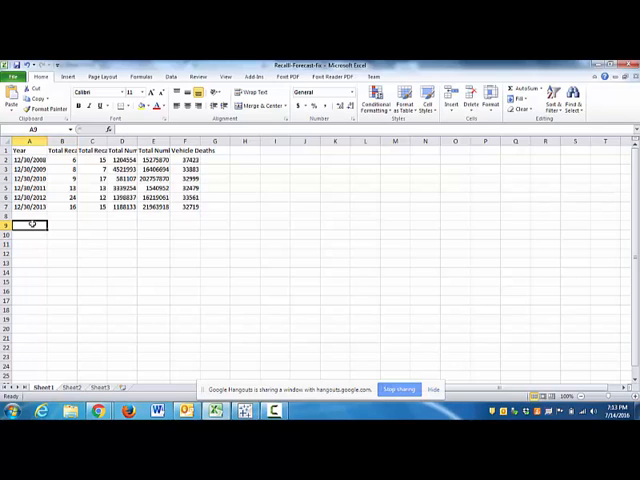
{"action": "type", "text": "200"}
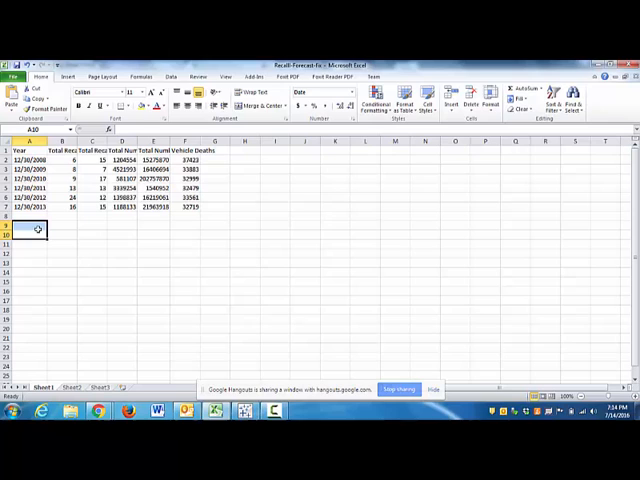
{"action": "left_click", "coordinate": [30, 216]}
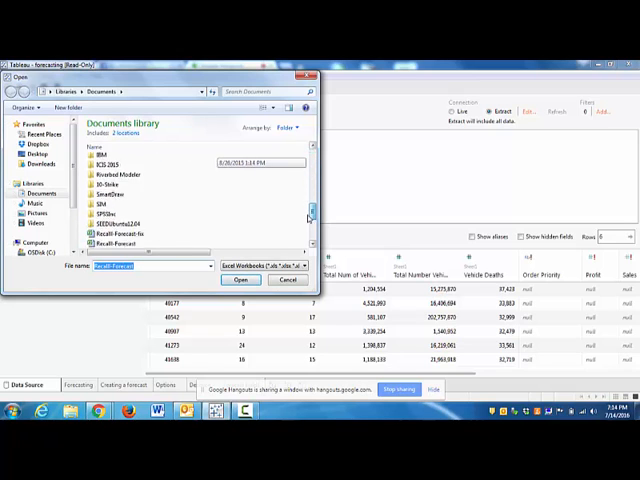
Step: Open the saved Recall Forecast workbook as data source, add Sheet1 to the canvas, and close the current workbook
{"action": "scroll", "scroll_direction": "down", "scroll_amount": 3}
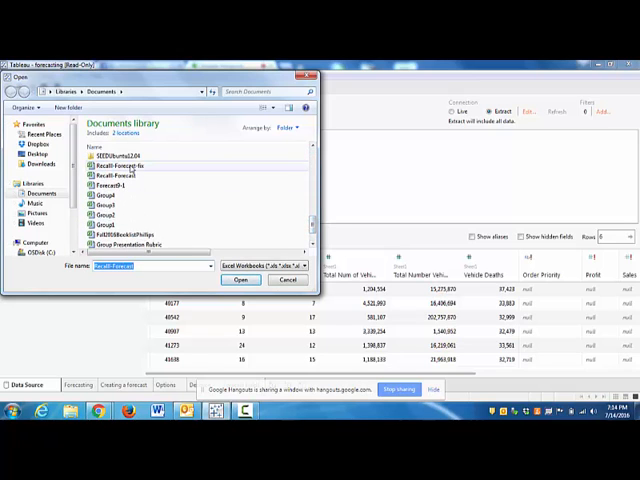
{"action": "left_click", "coordinate": [242, 280]}
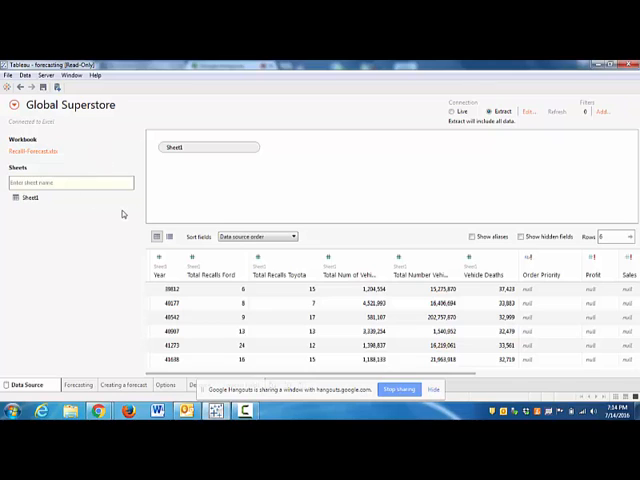
{"action": "left_click", "coordinate": [252, 148]}
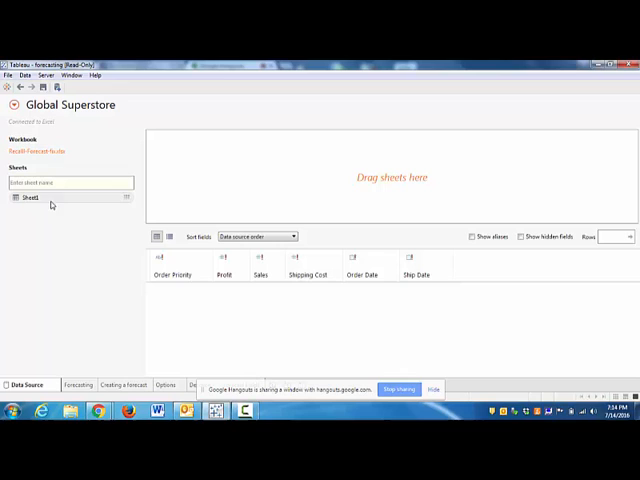
{"action": "left_click_drag", "start_coordinate": [32, 196], "coordinate": [208, 168]}
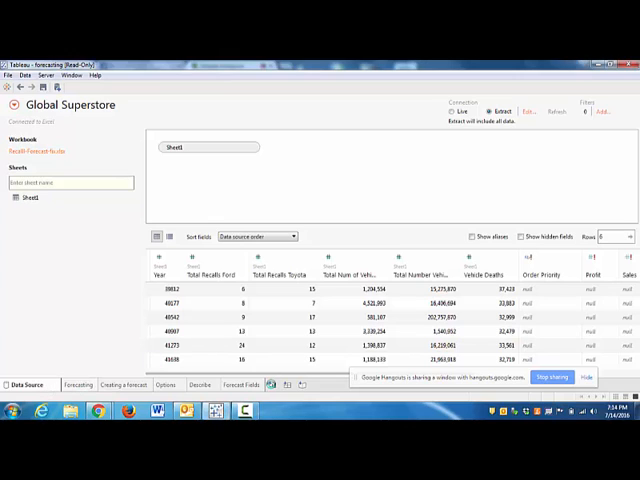
{"action": "left_click", "coordinate": [278, 384]}
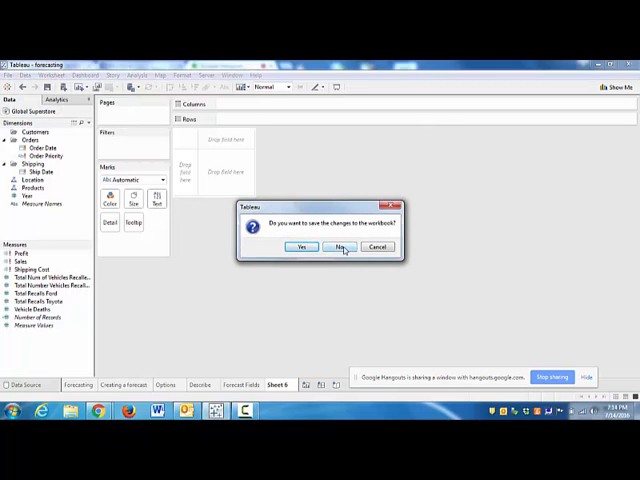
Step: Save changes despite the version warning, connect to the Recall-Forecast-fix Excel file, and go to Sheet 1
{"action": "left_click", "coordinate": [302, 246]}
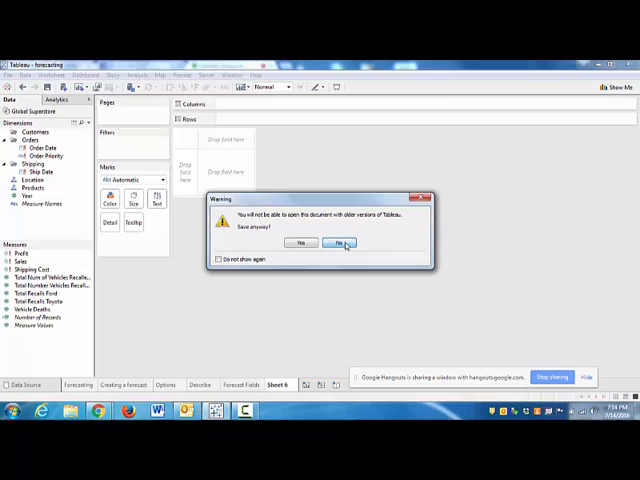
{"action": "left_click", "coordinate": [340, 244]}
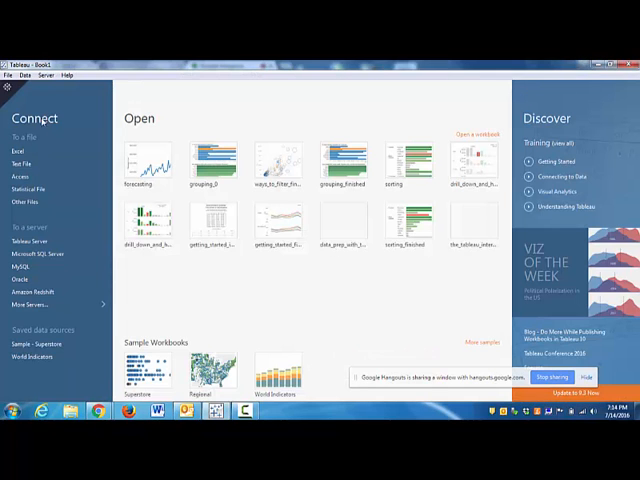
{"action": "left_click", "coordinate": [20, 164]}
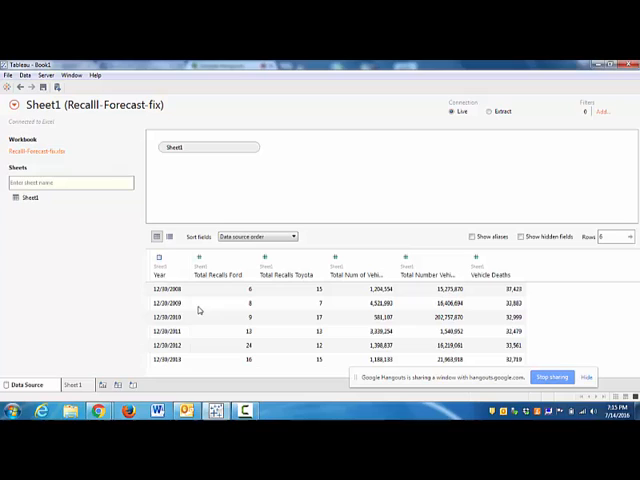
{"action": "mouse_move", "coordinate": [188, 322]}
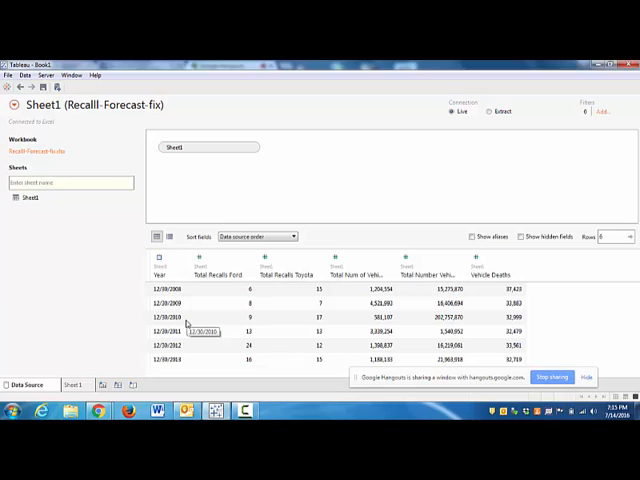
{"action": "mouse_move", "coordinate": [82, 368]}
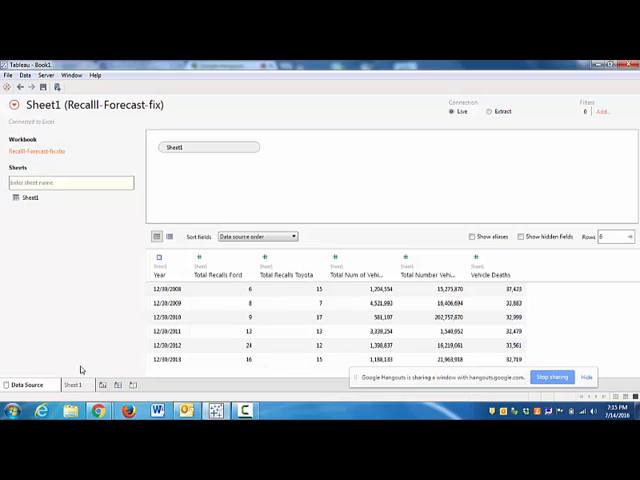
{"action": "left_click", "coordinate": [76, 384]}
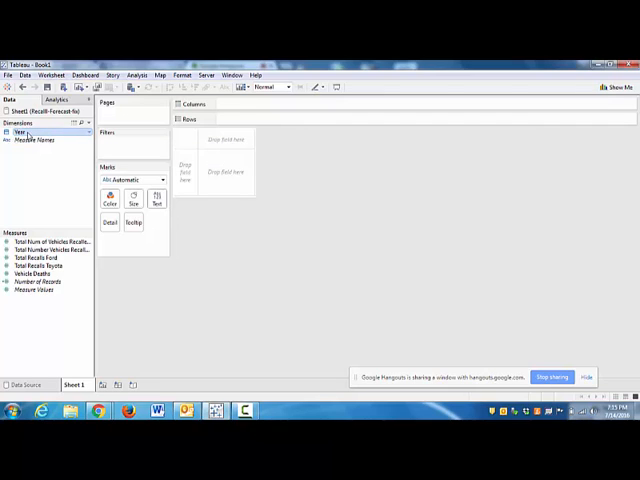
Step: Add Year to Columns and Total Num of Vehicles Recalled to Rows for a 2008–2013 line chart
{"action": "right_click", "coordinate": [20, 132]}
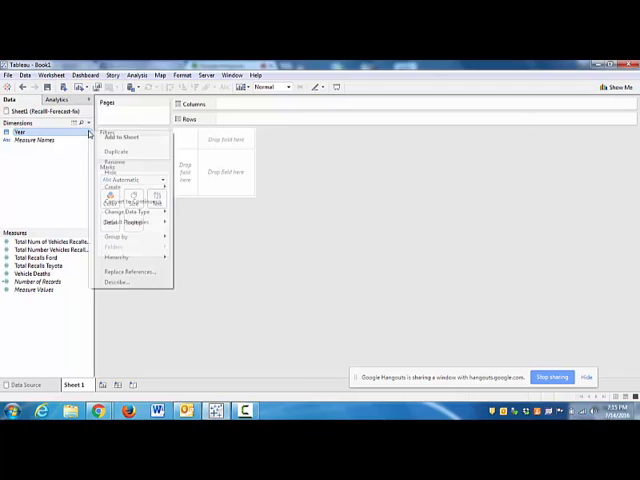
{"action": "left_click", "coordinate": [116, 136]}
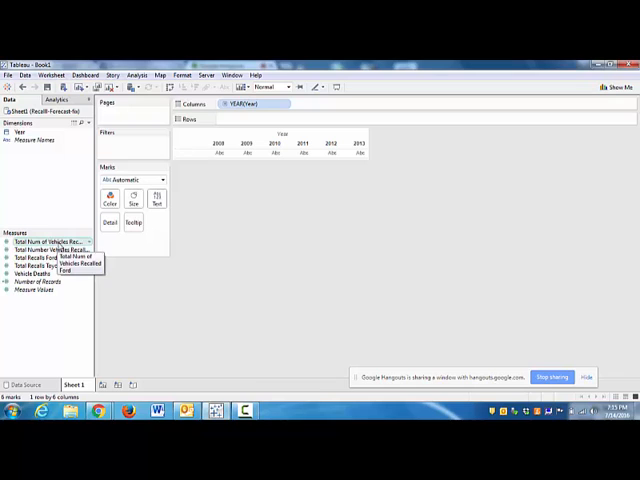
{"action": "left_click_drag", "start_coordinate": [50, 240], "coordinate": [270, 118]}
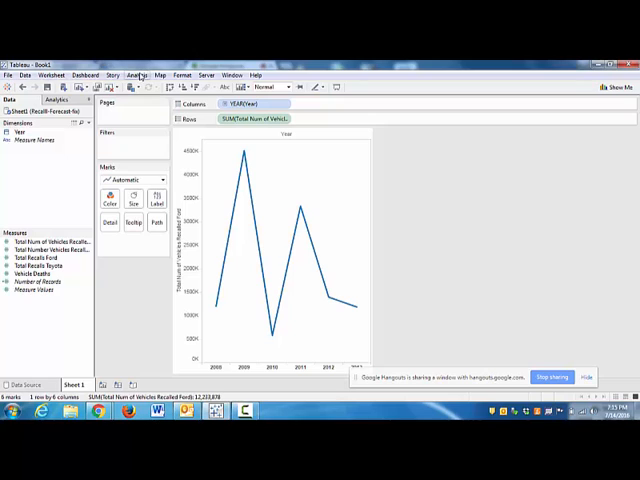
{"action": "left_click", "coordinate": [132, 76]}
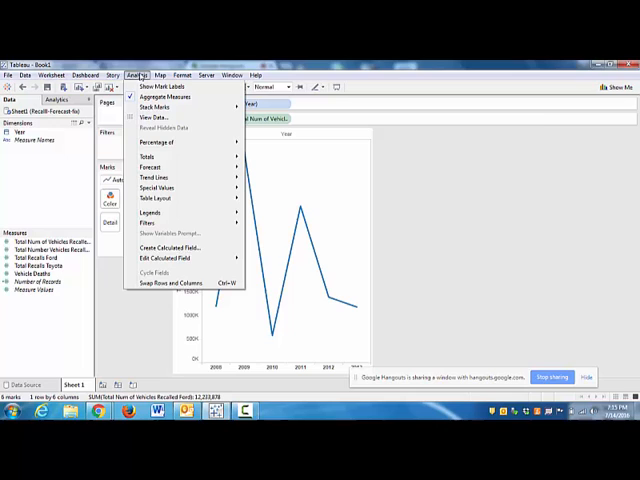
Step: Switch the side pane to Analytics and start dragging a Forecast onto the recalls-by-year line chart
{"action": "left_click", "coordinate": [138, 76]}
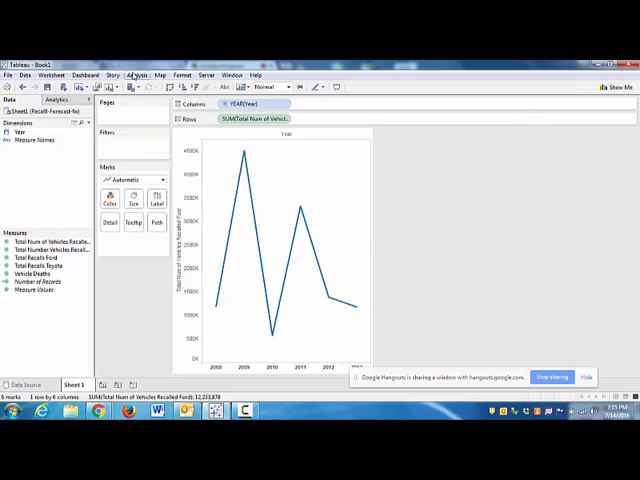
{"action": "left_click", "coordinate": [136, 76]}
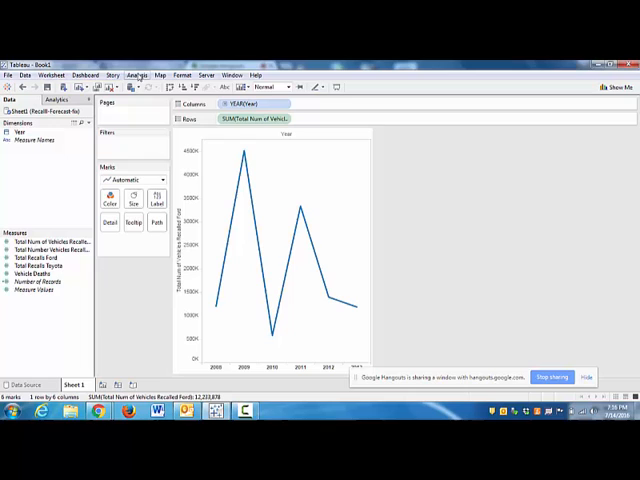
{"action": "mouse_move", "coordinate": [244, 152]}
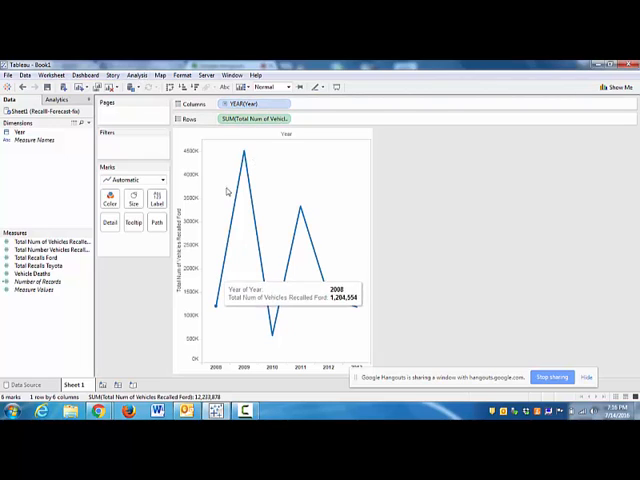
{"action": "mouse_move", "coordinate": [244, 156]}
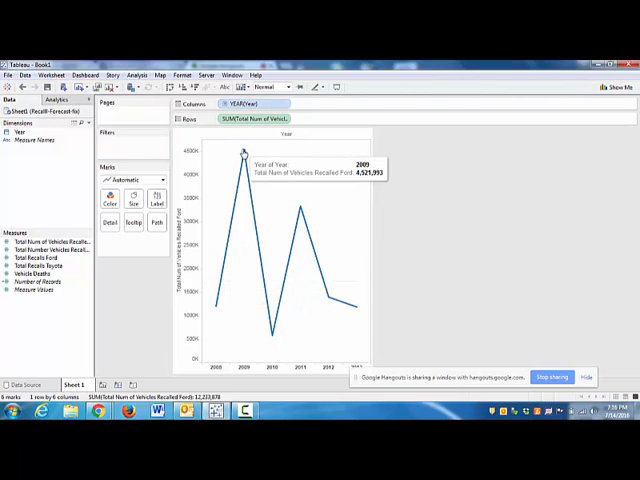
{"action": "mouse_move", "coordinate": [276, 296]}
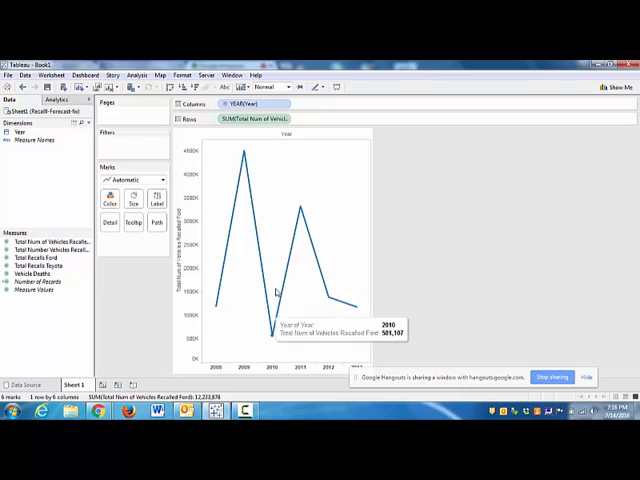
{"action": "left_click", "coordinate": [136, 76]}
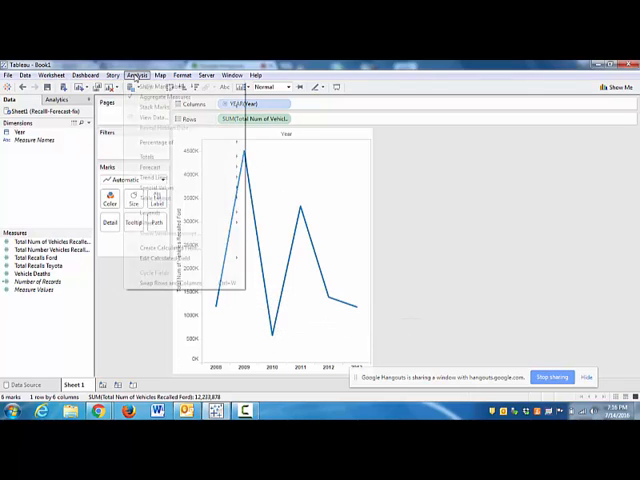
{"action": "left_click", "coordinate": [136, 76]}
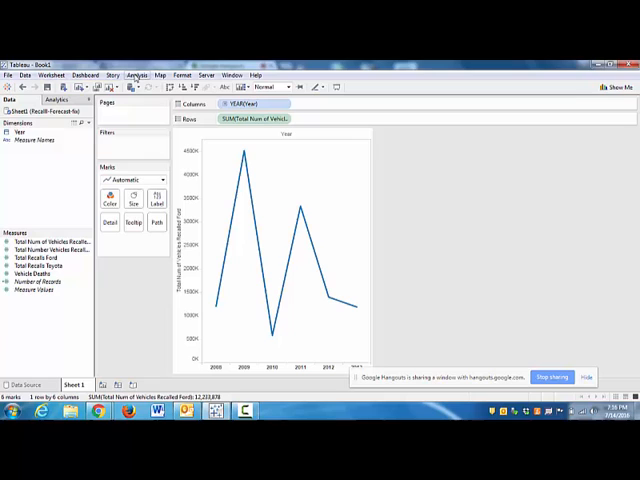
{"action": "left_click", "coordinate": [136, 76]}
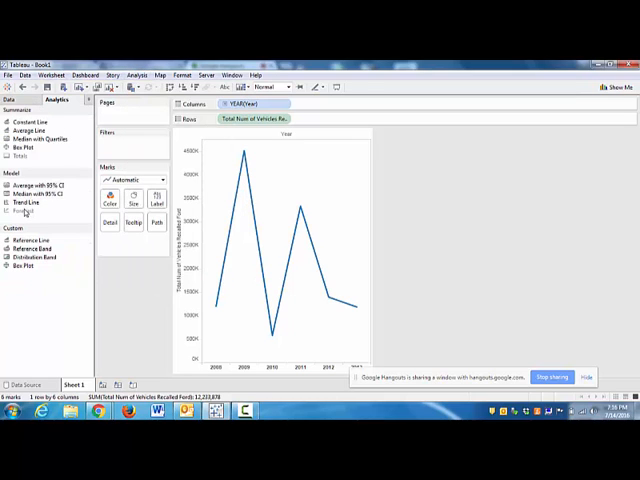
{"action": "left_click", "coordinate": [136, 74]}
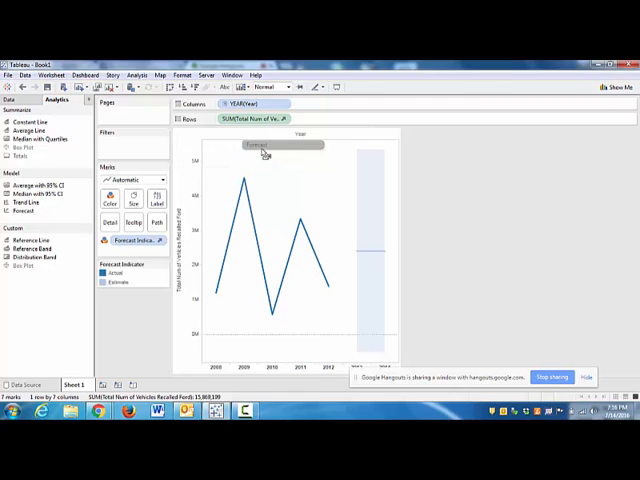
{"action": "mouse_move", "coordinate": [372, 256]}
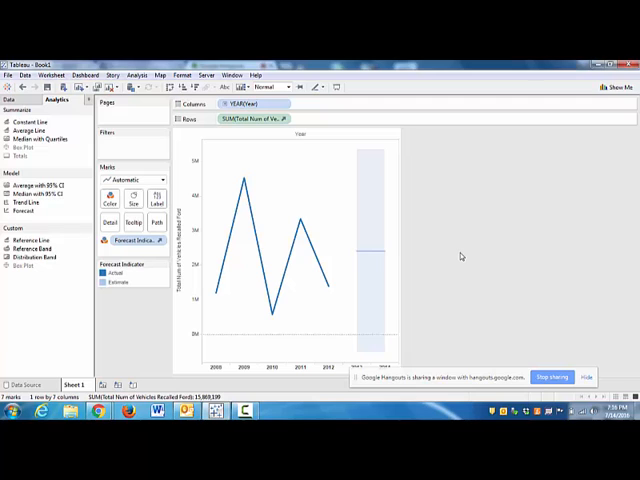
{"action": "left_click", "coordinate": [136, 76]}
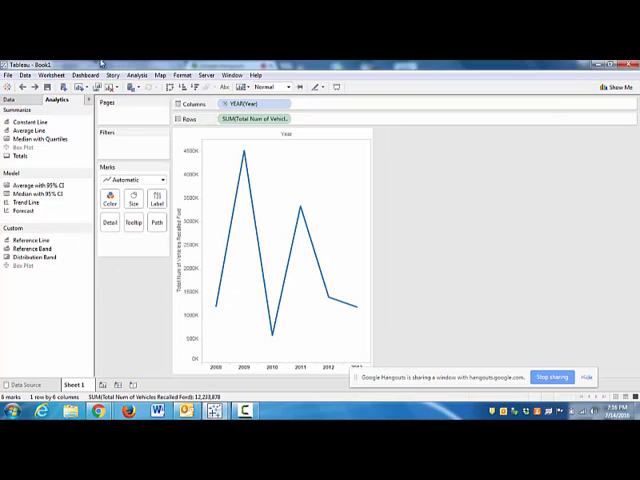
Step: Turn on Show Forecast from Analysis > Forecast for the vehicles-recalled line chart
{"action": "left_click", "coordinate": [136, 76]}
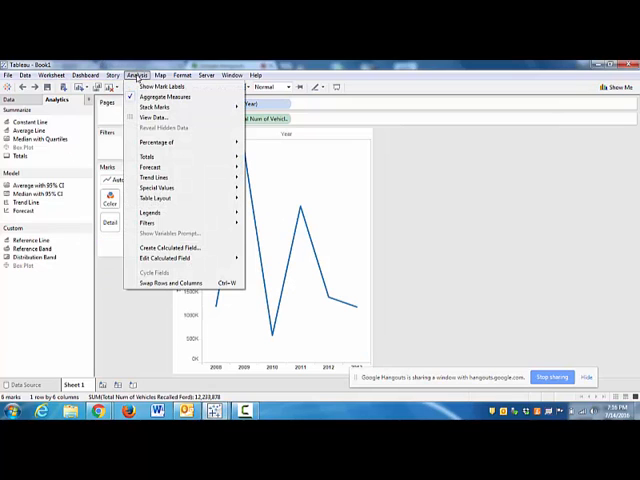
{"action": "mouse_move", "coordinate": [150, 166]}
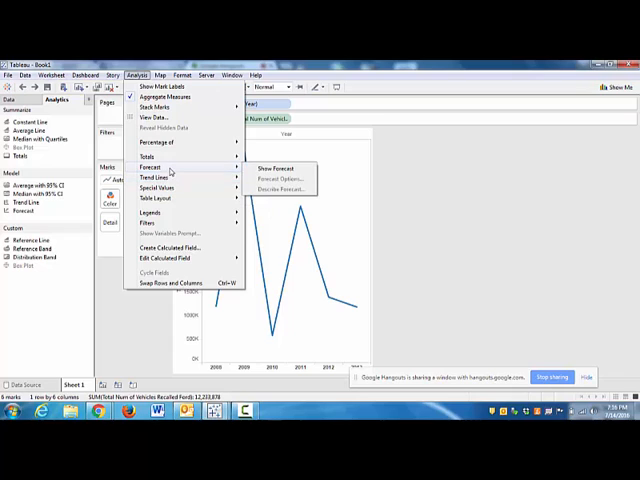
{"action": "left_click", "coordinate": [276, 168]}
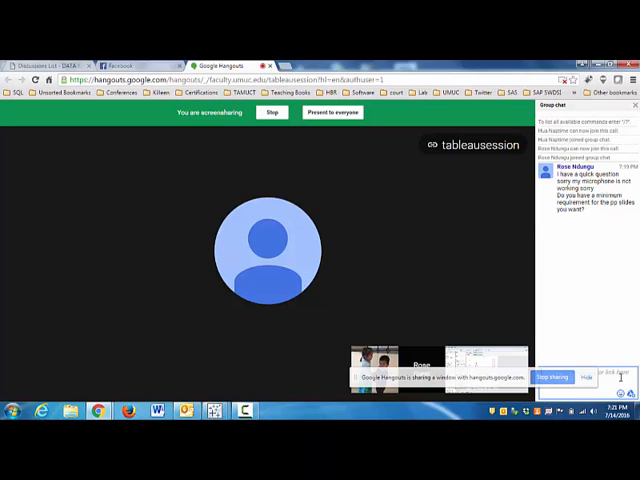
Step: Bring up a participant's options in the Google Hangouts call while screen sharing continues
{"action": "right_click", "coordinate": [592, 376]}
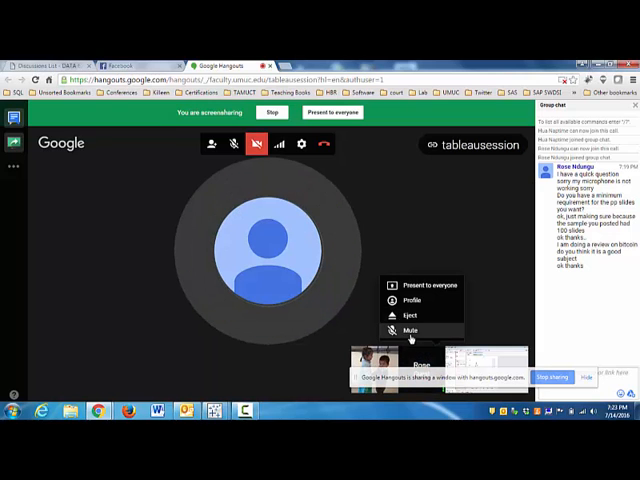
Step: Mute the other participant in the Hangouts call
{"action": "left_click", "coordinate": [410, 330]}
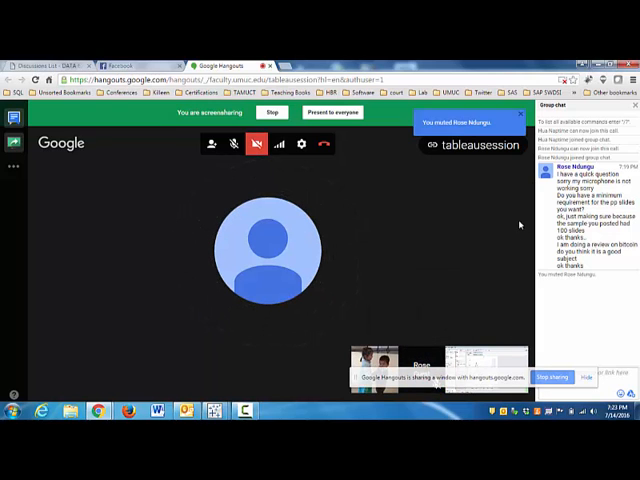